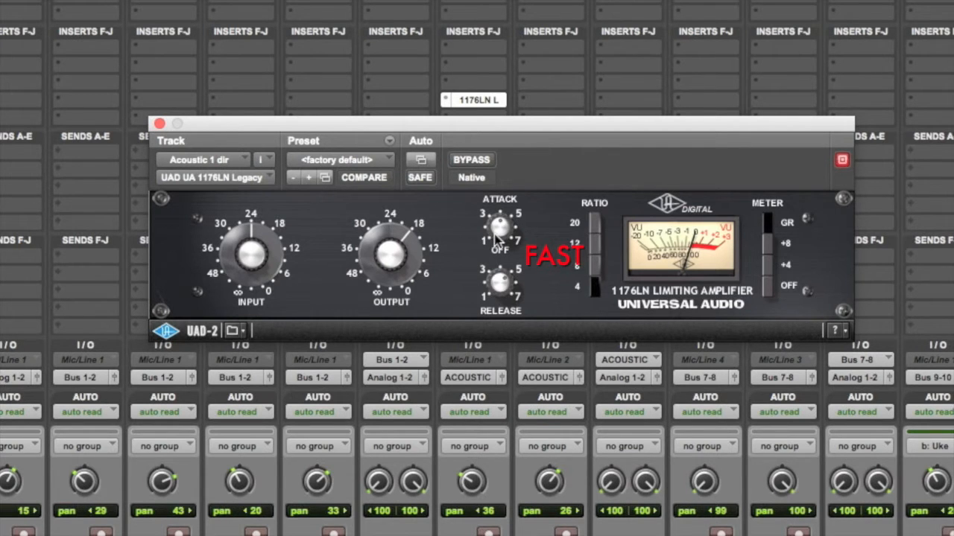
Step: Change the 1176LN Attack on the Acoustic 1 track away from its default toward the FAST/SLOW range
click(363, 178)
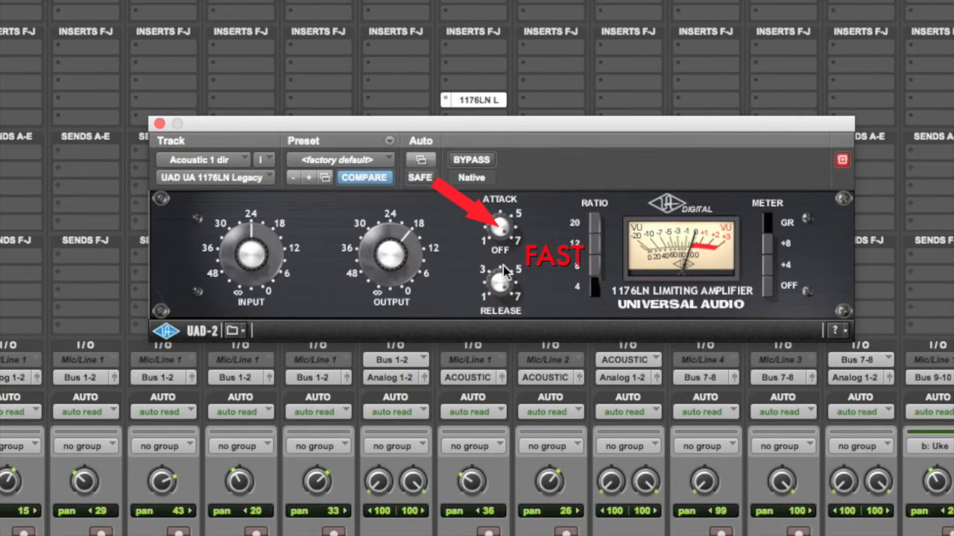
mouse_move(498, 289)
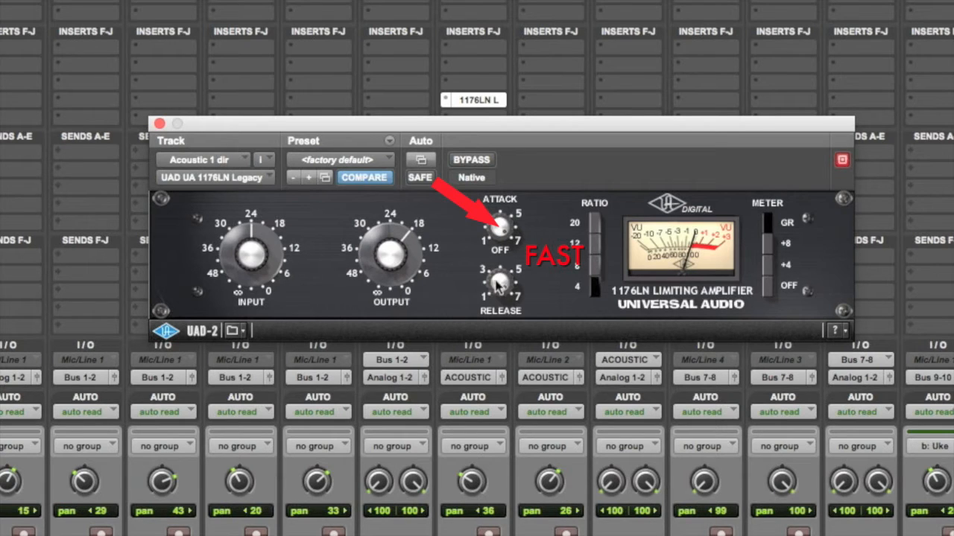
mouse_move(495, 289)
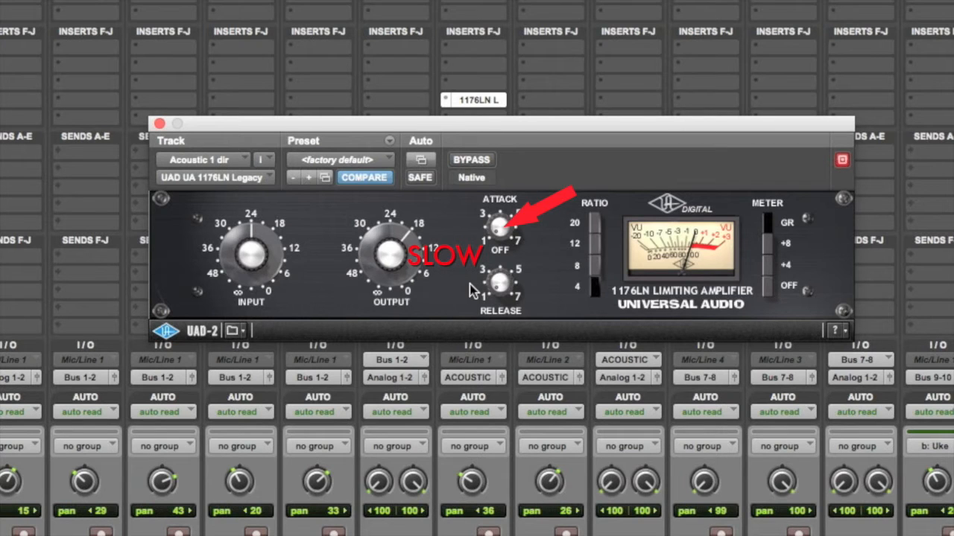
mouse_move(520, 260)
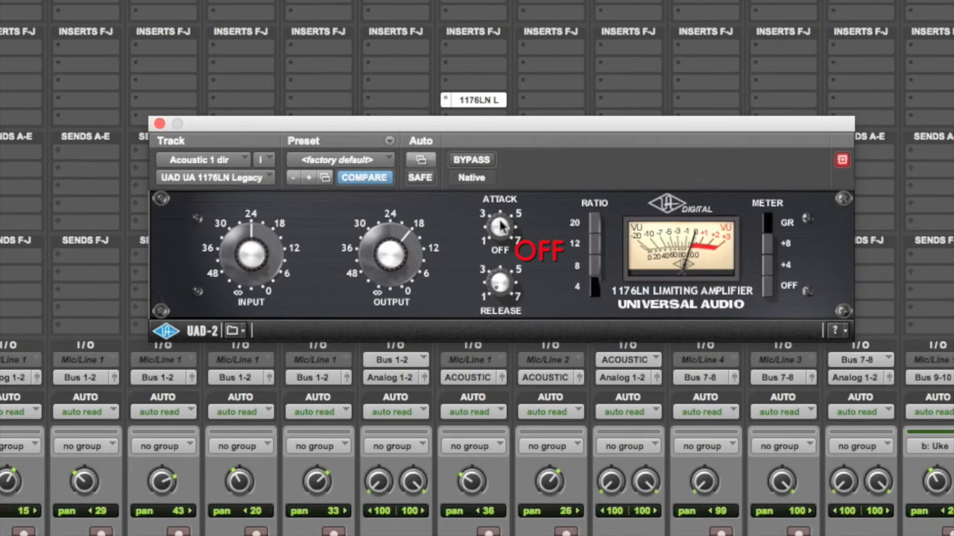
mouse_move(564, 101)
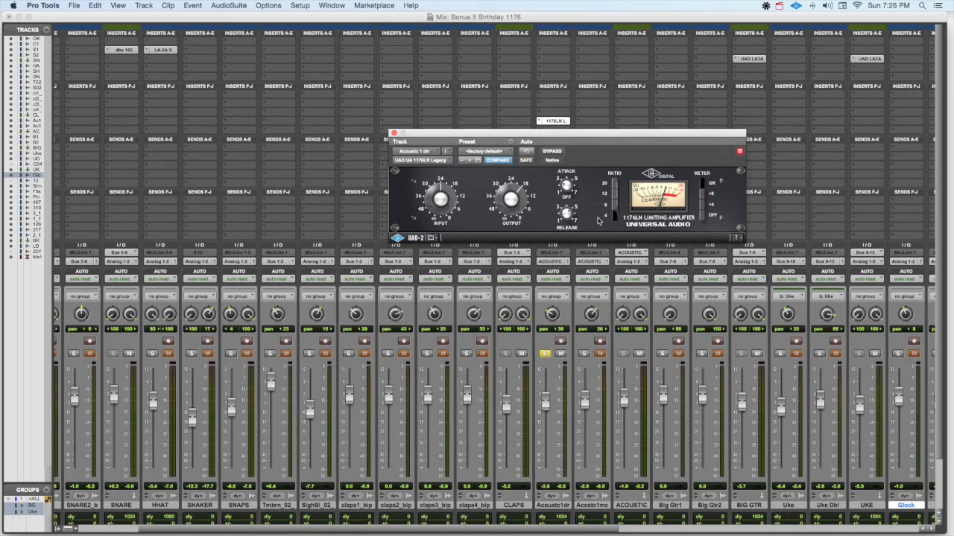
mouse_move(614, 221)
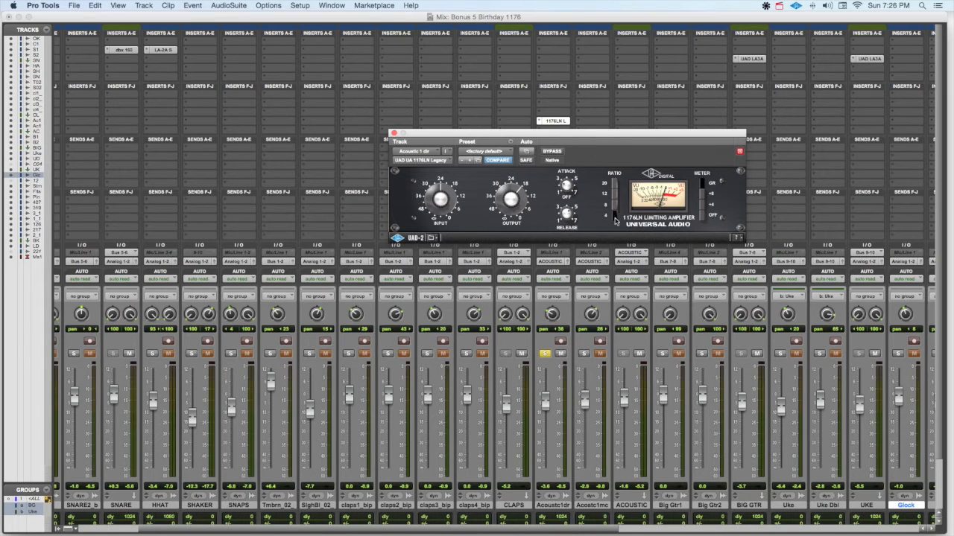
mouse_move(611, 139)
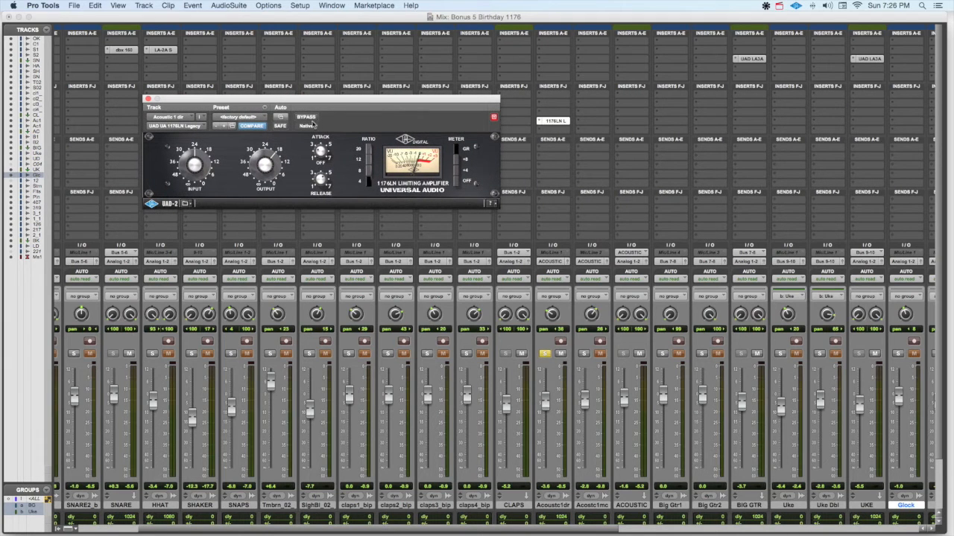
Step: Toggle the 1176LN BYPASS three times during playback to A/B the acoustic guitar, ending with it engaged
click(306, 117)
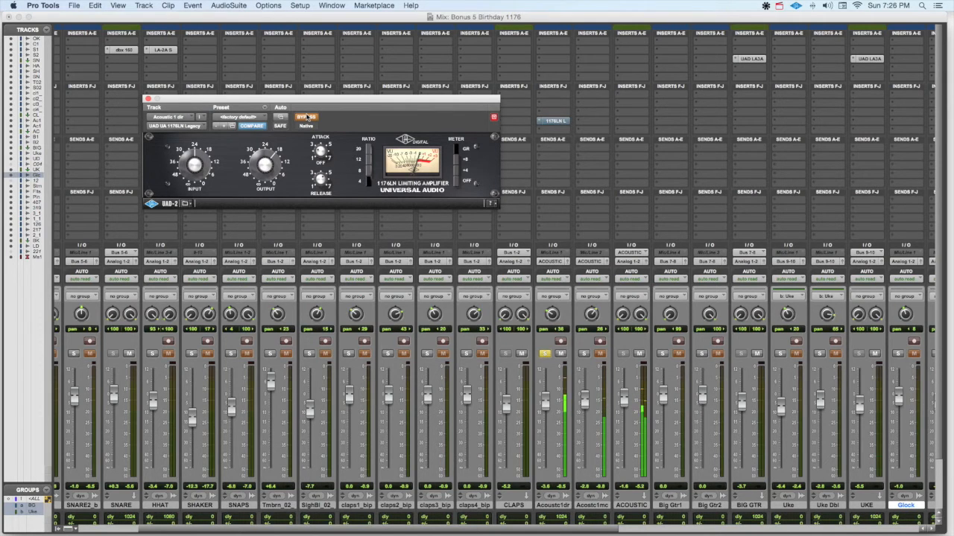
click(306, 117)
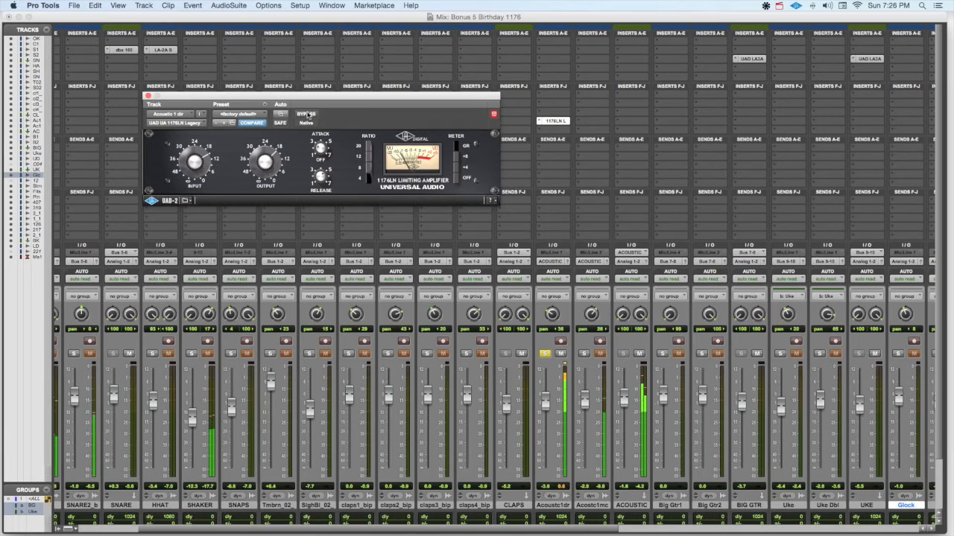
click(305, 114)
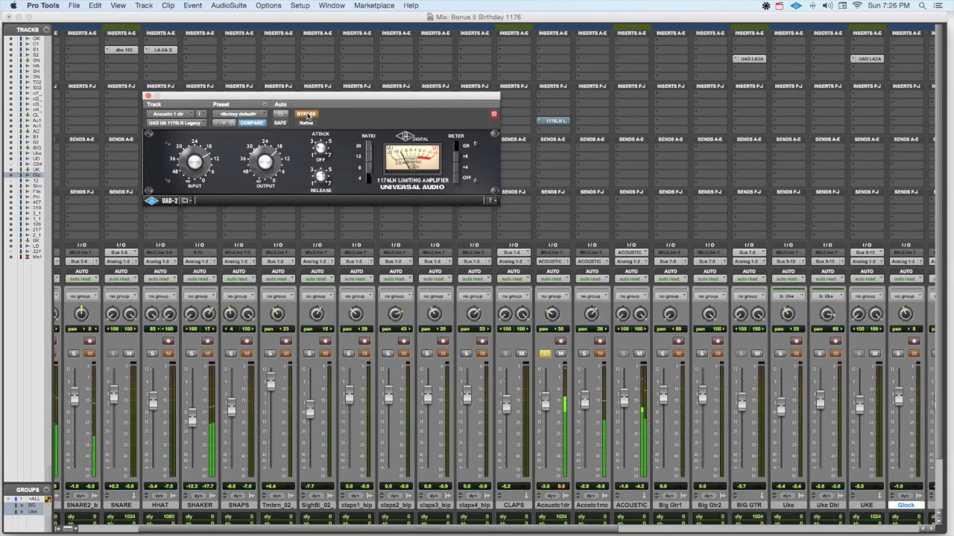
click(306, 114)
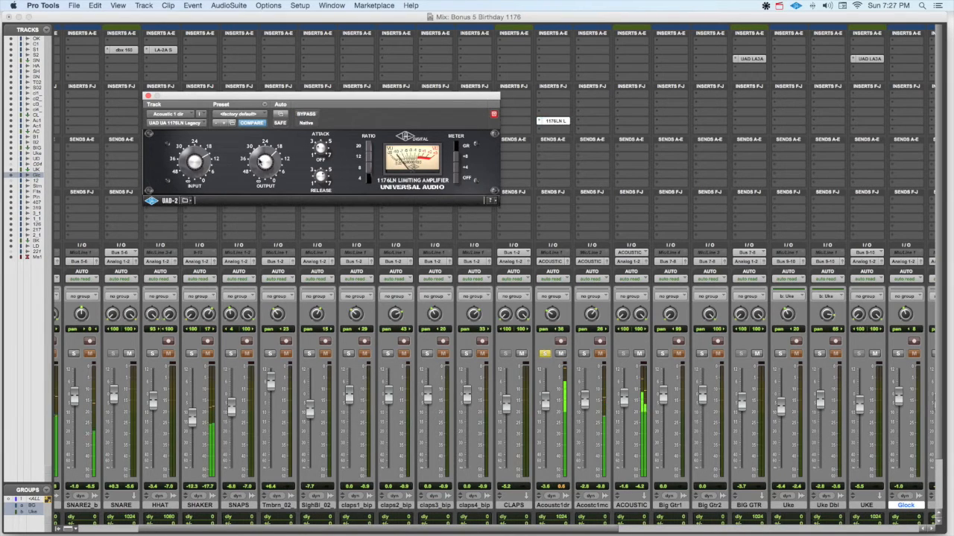
click(306, 114)
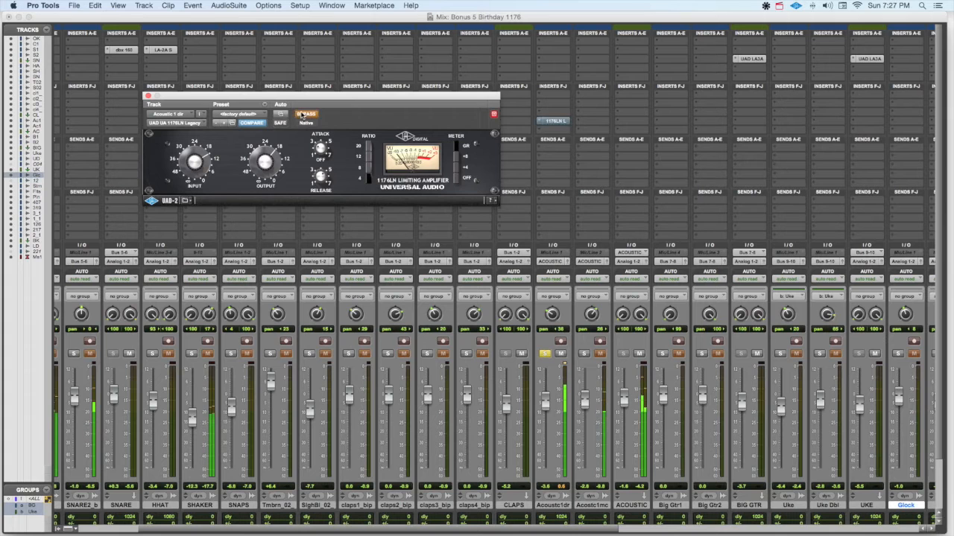
click(305, 113)
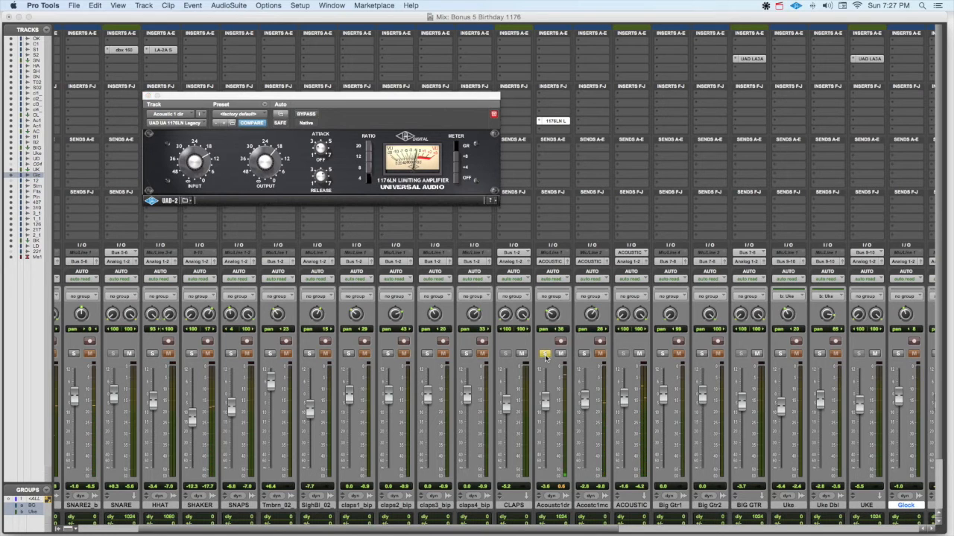
Step: Play the mix so the acoustic guitar is heard through the active 1176LN
click(544, 353)
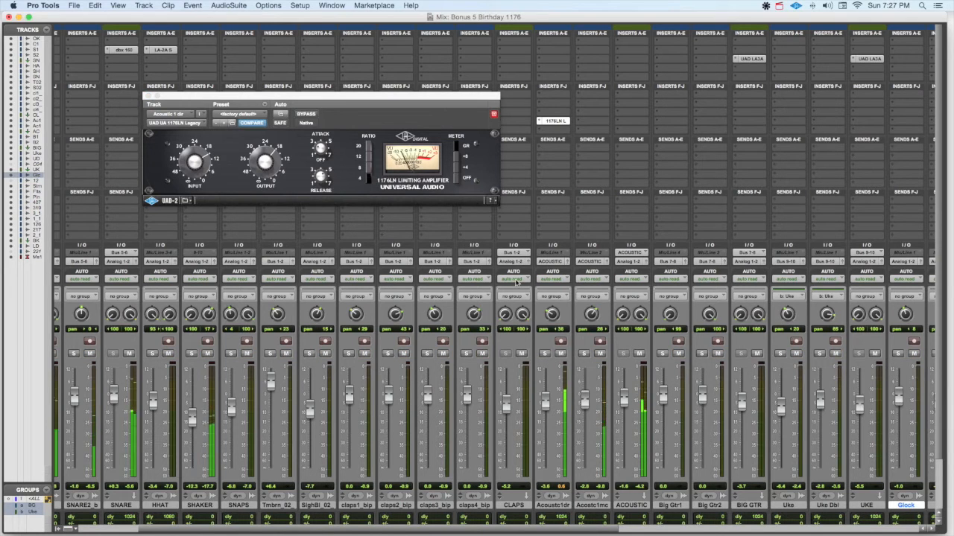
click(305, 113)
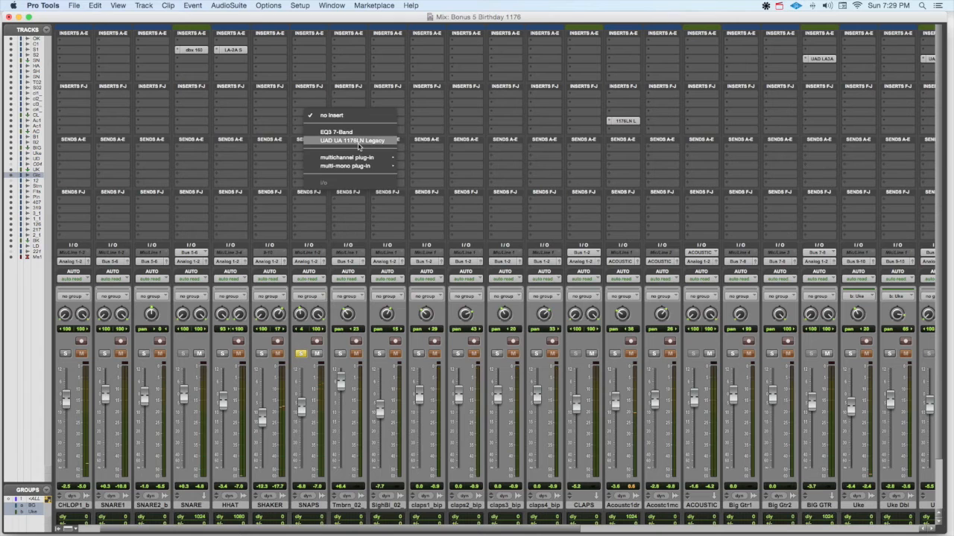
Step: Add UAD UA 1176LN Legacy to an empty insert slot on the SNAPS track
click(351, 140)
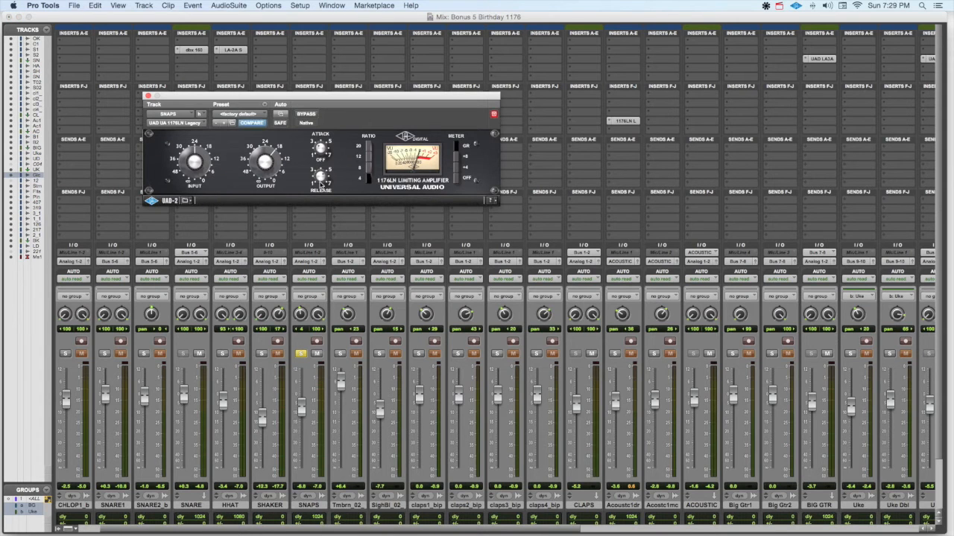
mouse_move(371, 185)
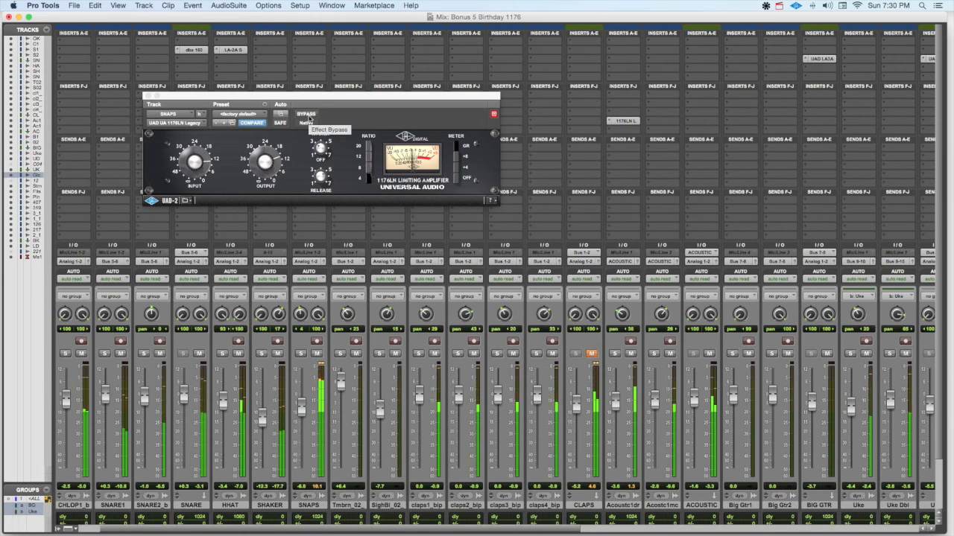
Step: Bypass and re-engage the SNAPS 1176LN during playback to compare the snaps dry and compressed, leaving it on
click(306, 113)
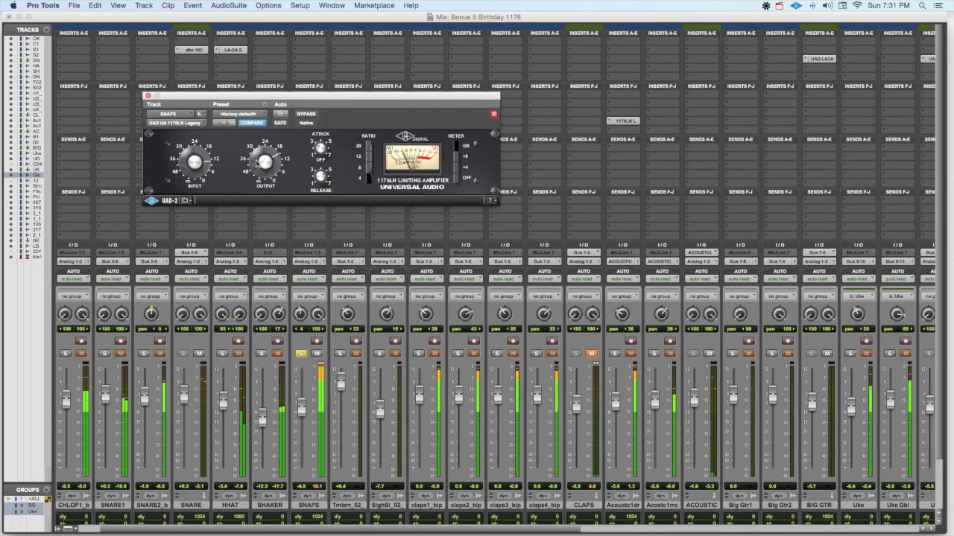
click(306, 113)
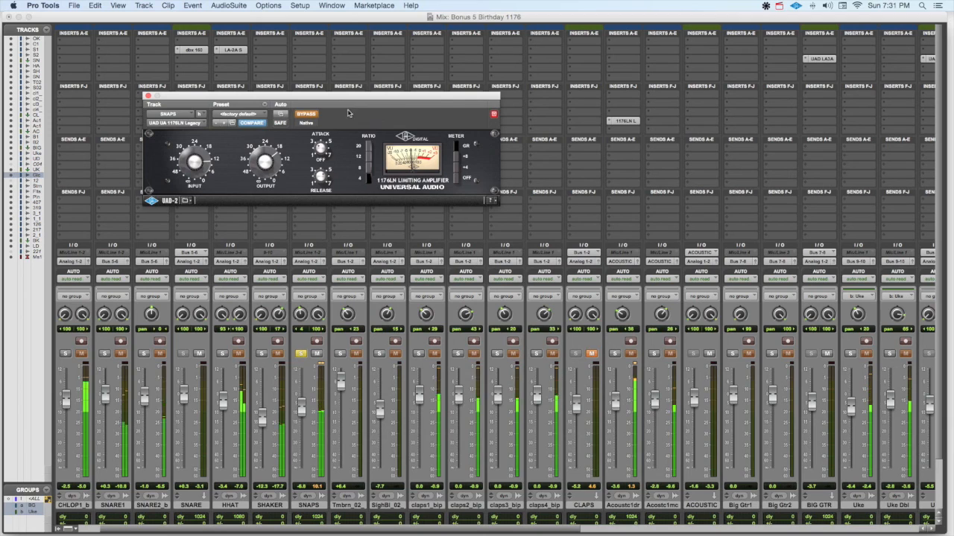
click(305, 113)
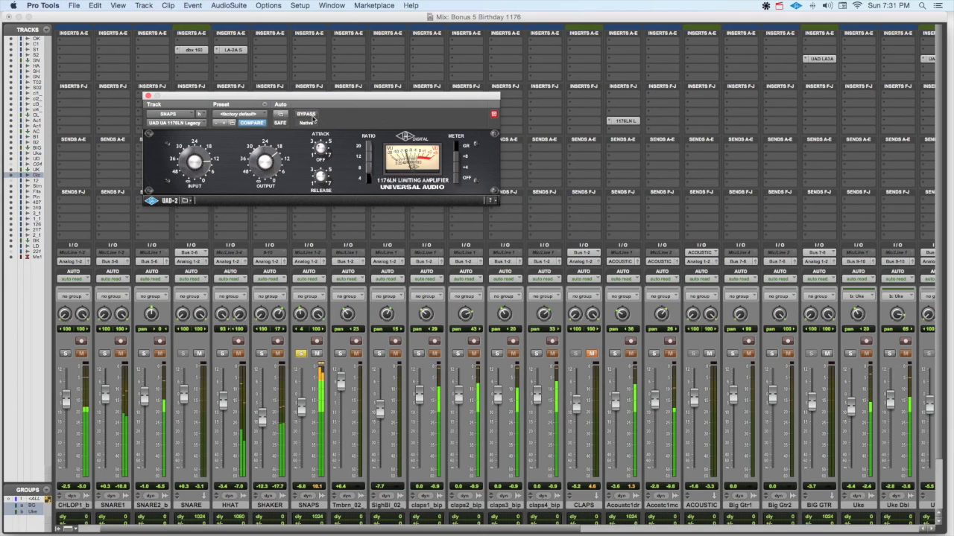